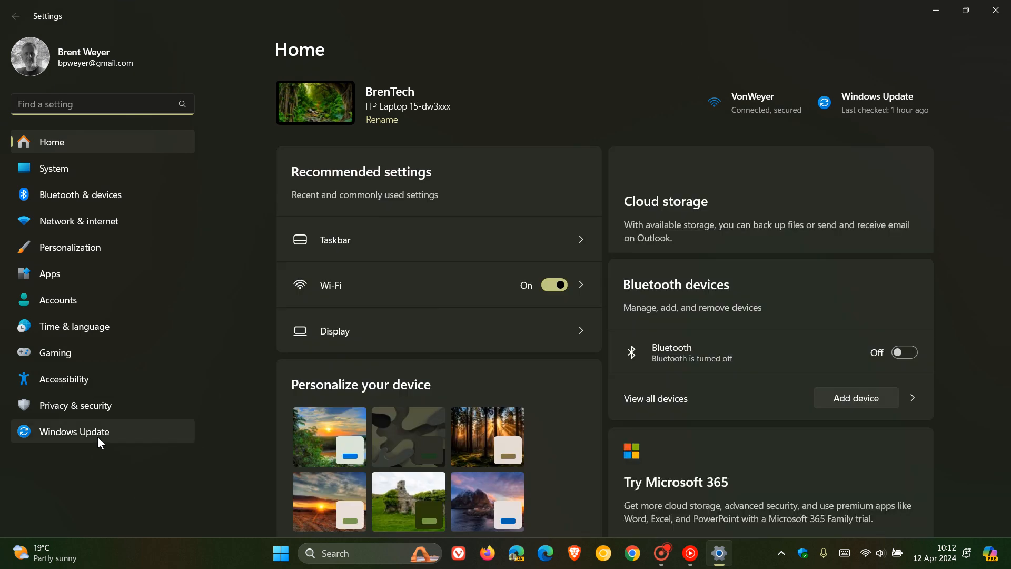
# Open the Windows Update page in Settings.
pyautogui.click(75, 431)
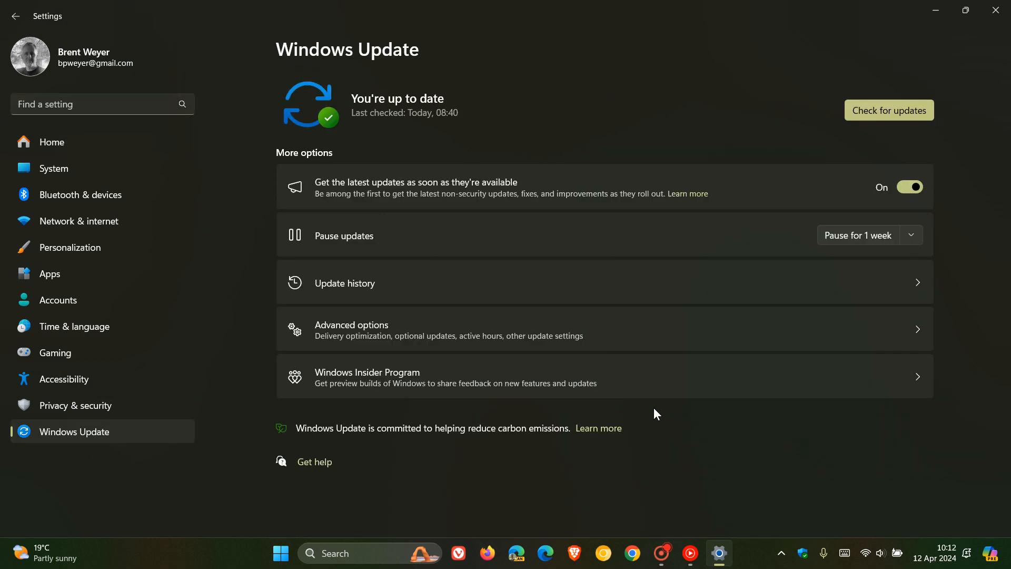
pyautogui.moveTo(621, 429)
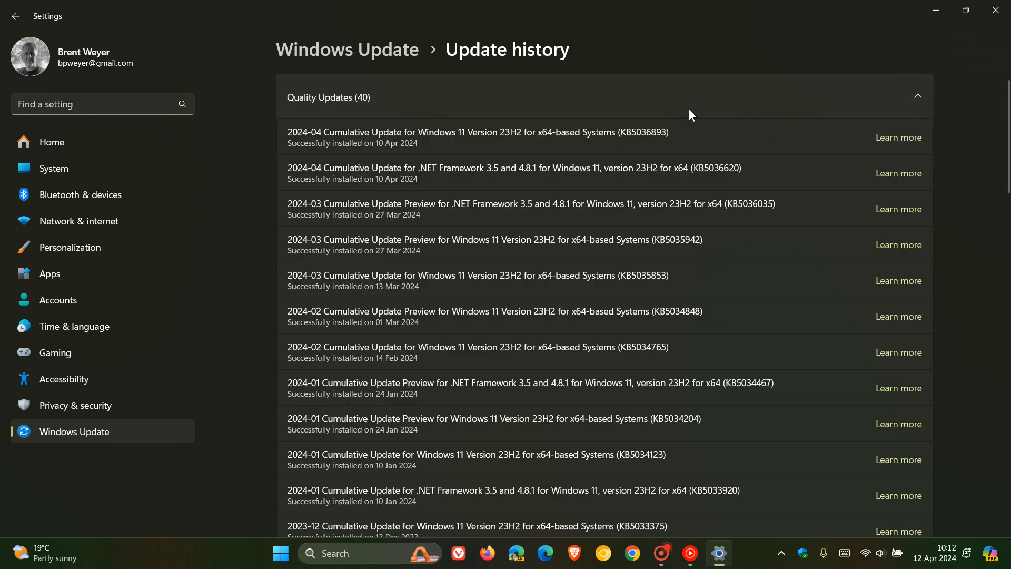
pyautogui.moveTo(682, 129)
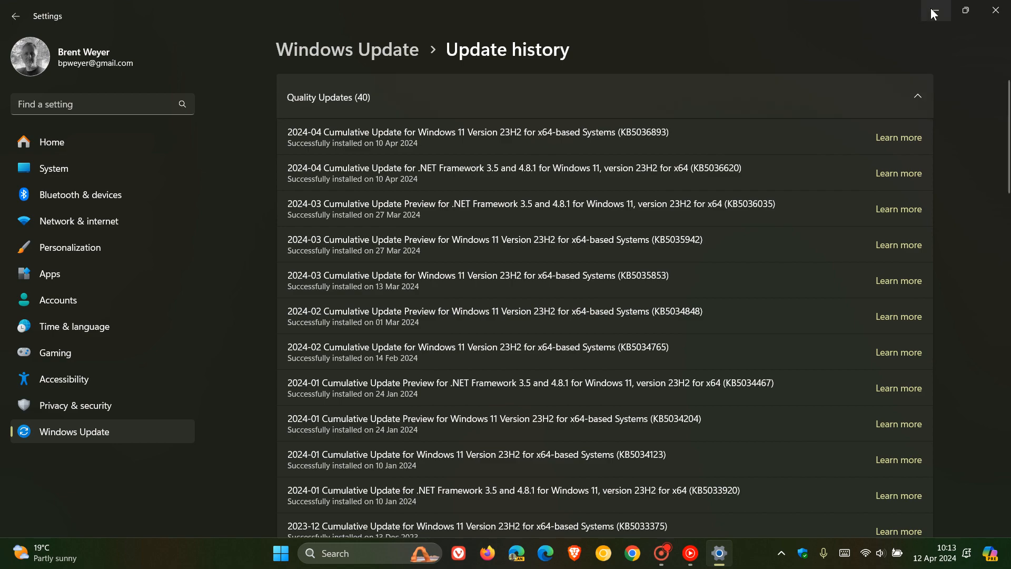
# Minimize Settings, view the notifications and calendar panel, then dismiss it.
pyautogui.click(995, 10)
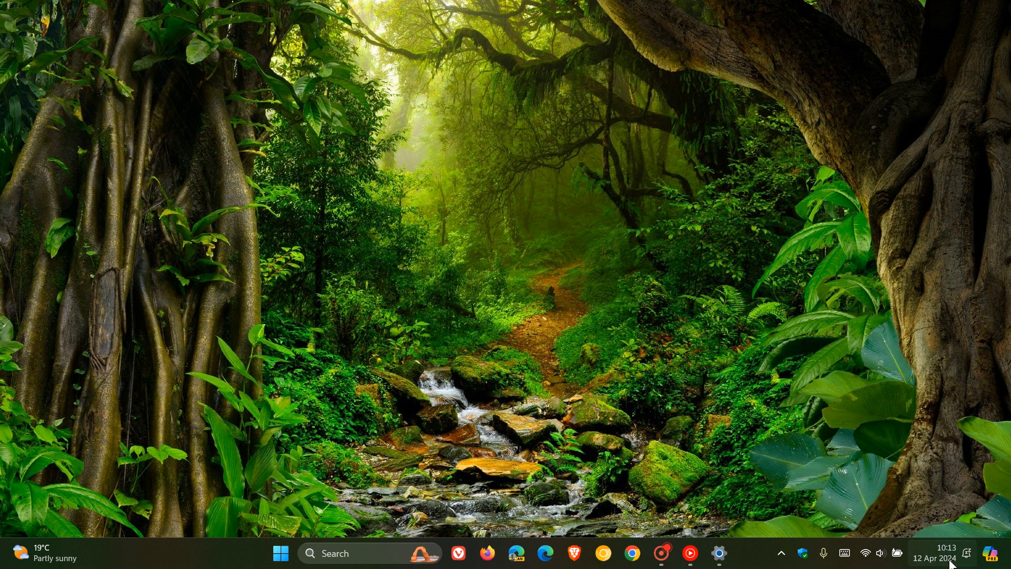
pyautogui.click(938, 557)
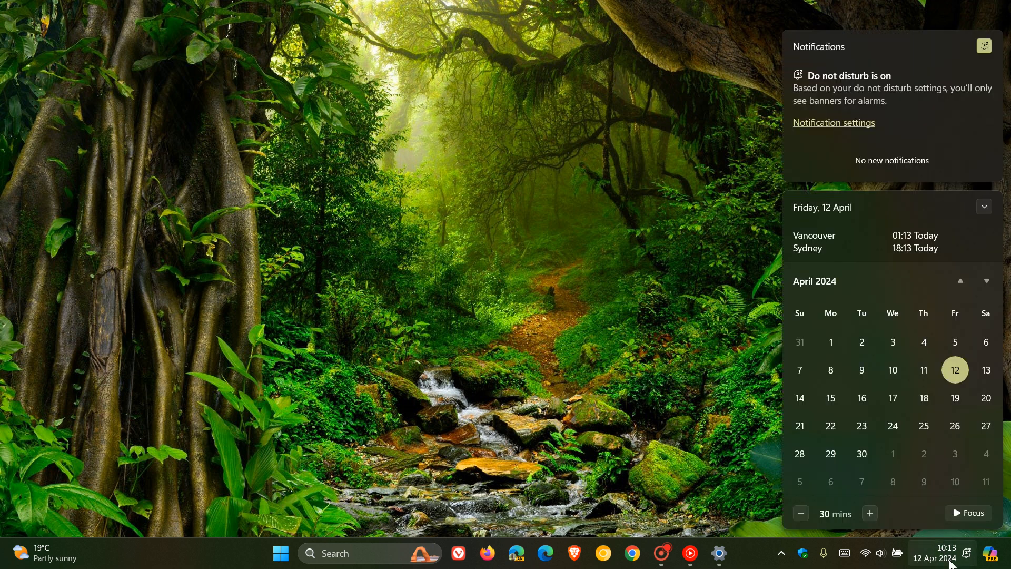
pyautogui.moveTo(923, 370)
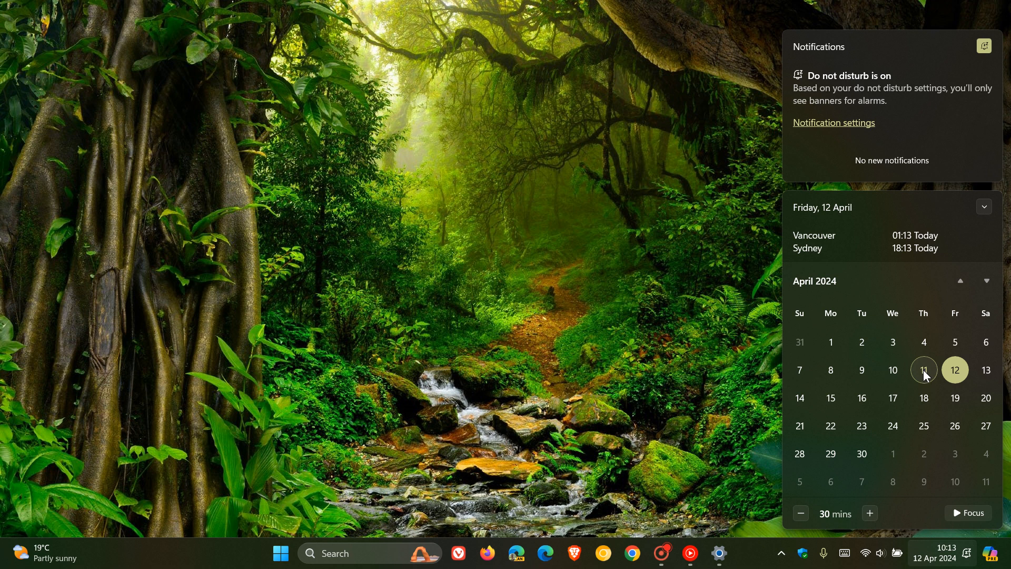
pyautogui.moveTo(861, 427)
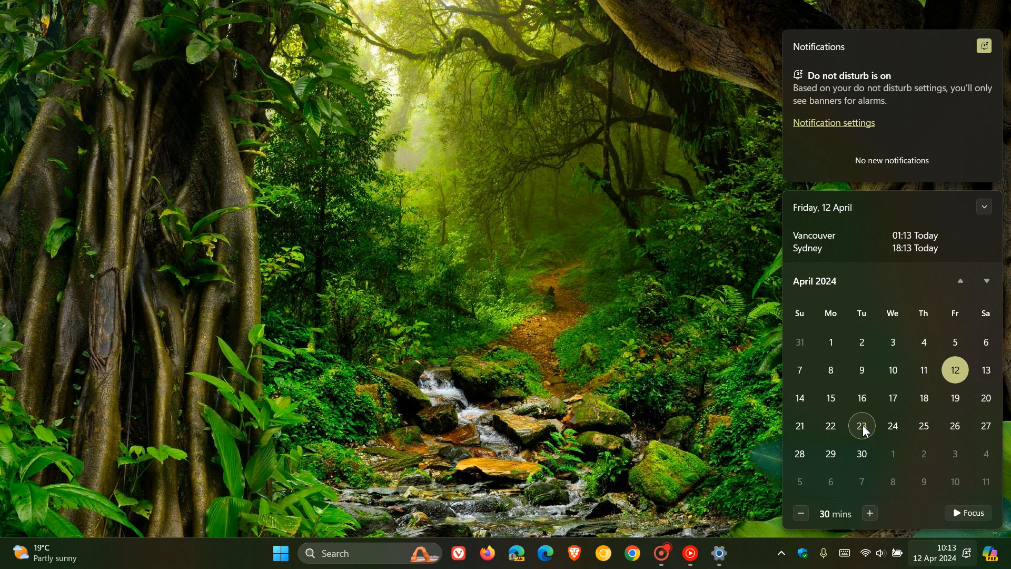
pyautogui.click(678, 232)
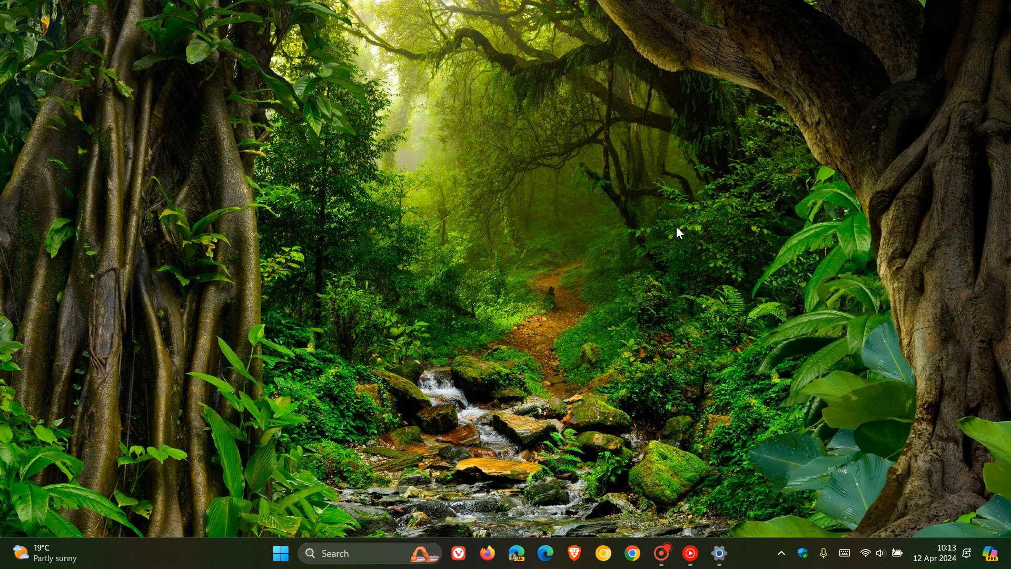
pyautogui.moveTo(732, 146)
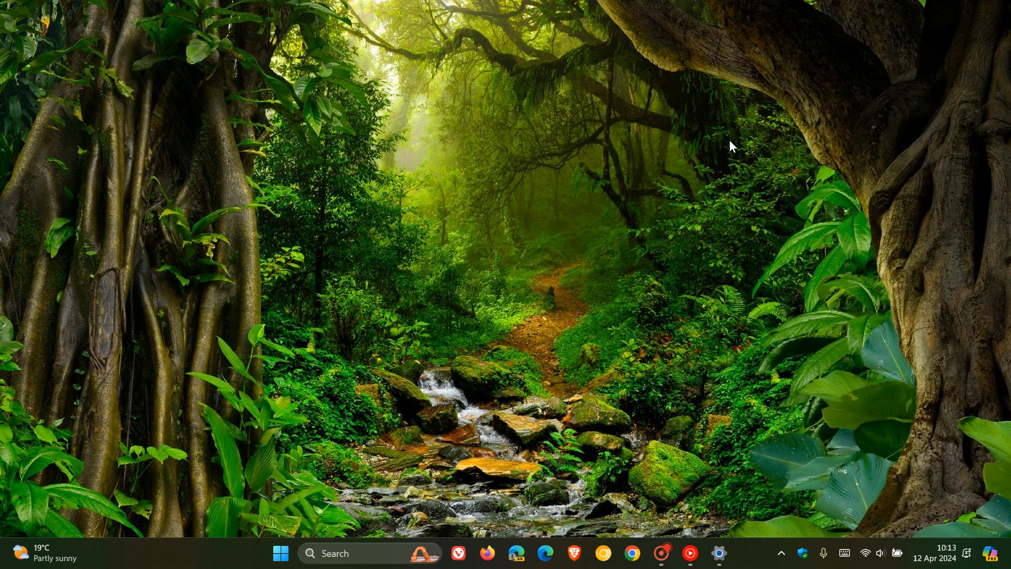
pyautogui.moveTo(701, 264)
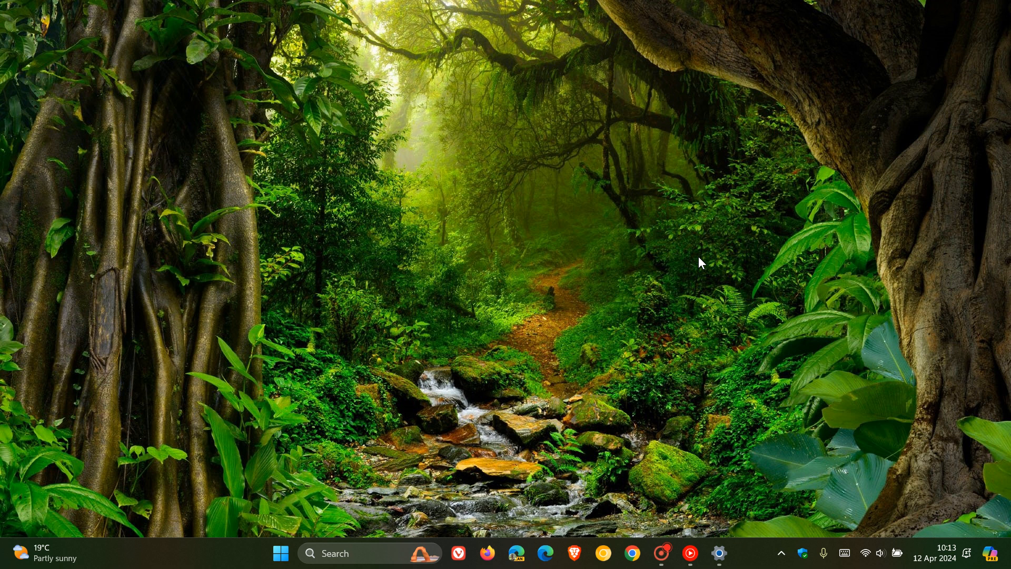
pyautogui.moveTo(92, 558)
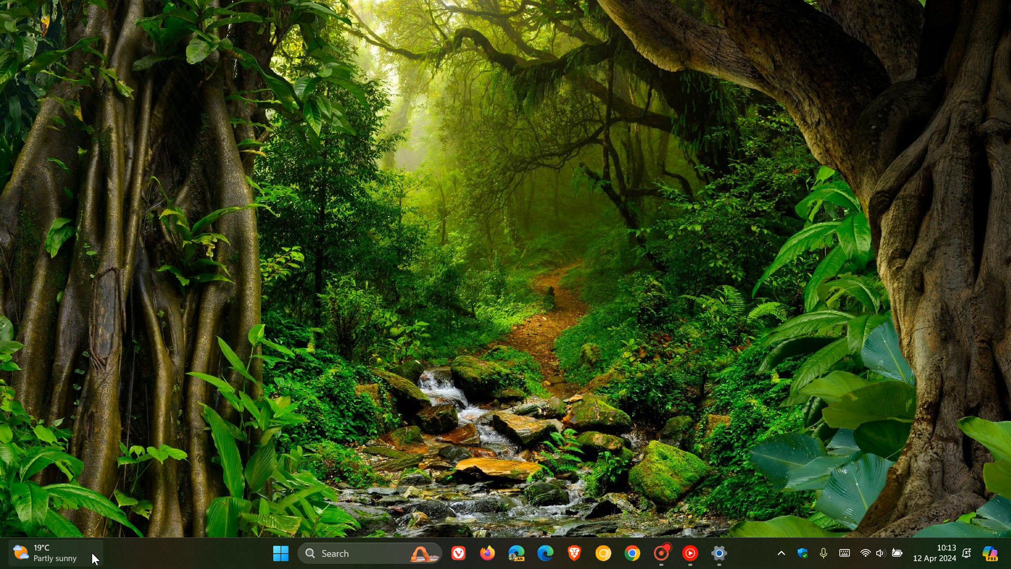
pyautogui.moveTo(39, 558)
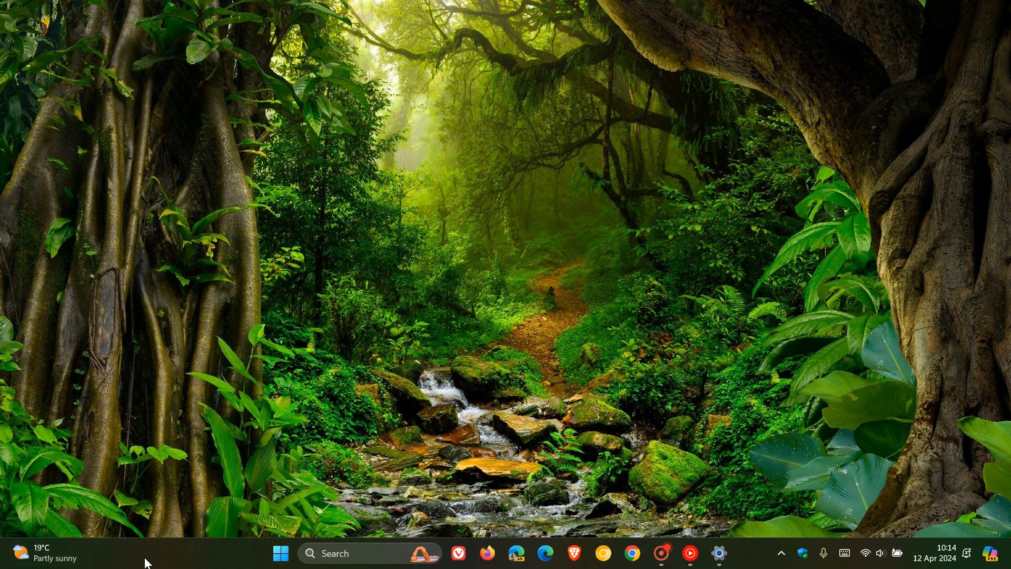
pyautogui.moveTo(147, 553)
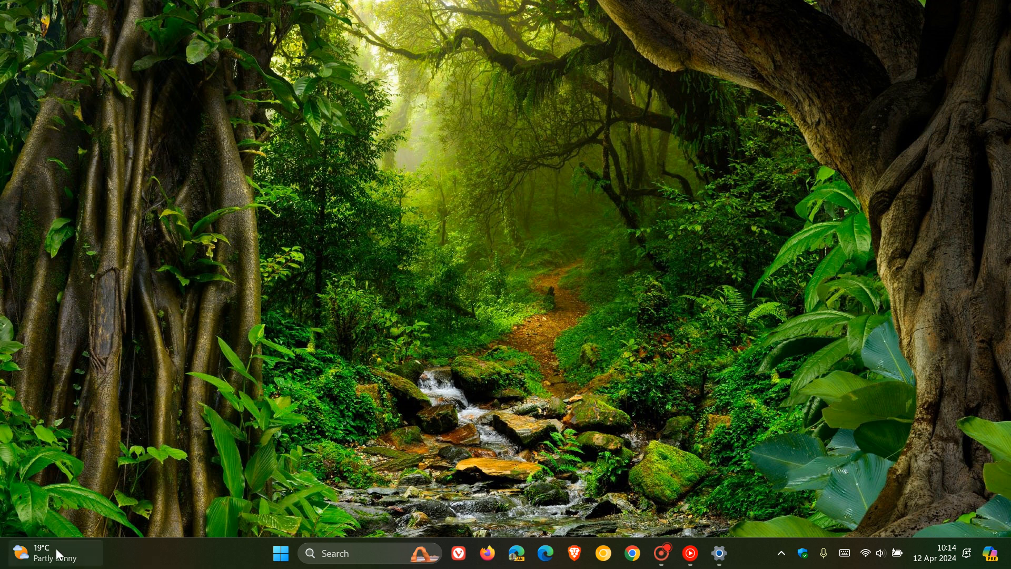
# Check the widgets board notification settings for badges and announcements, then close the board.
pyautogui.click(48, 553)
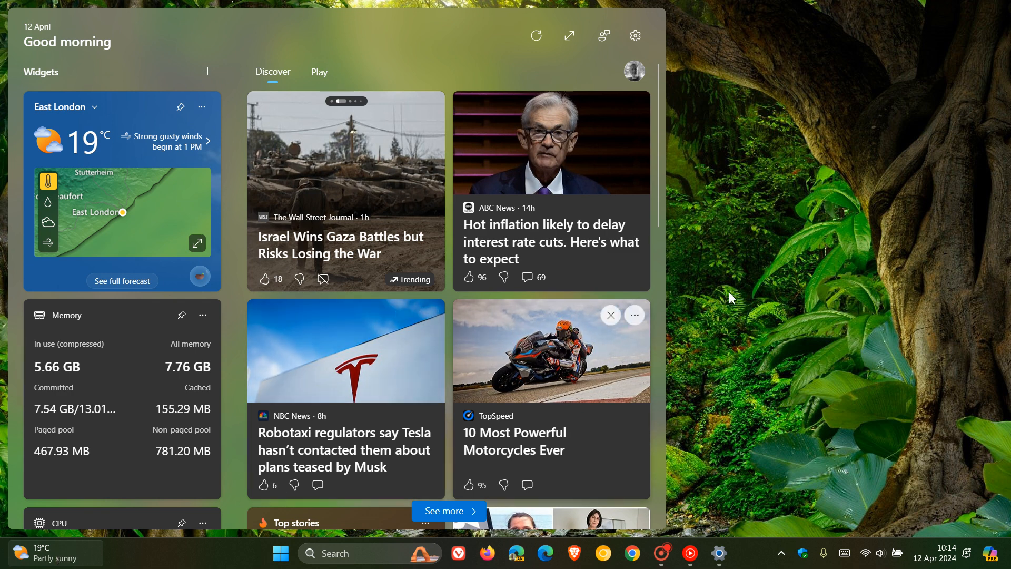
pyautogui.moveTo(634, 36)
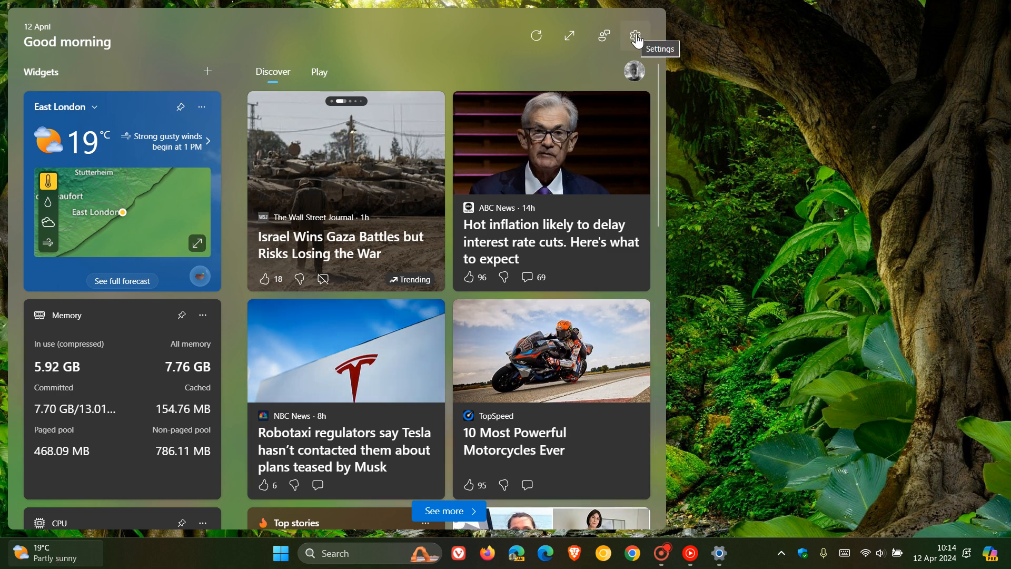
pyautogui.click(635, 35)
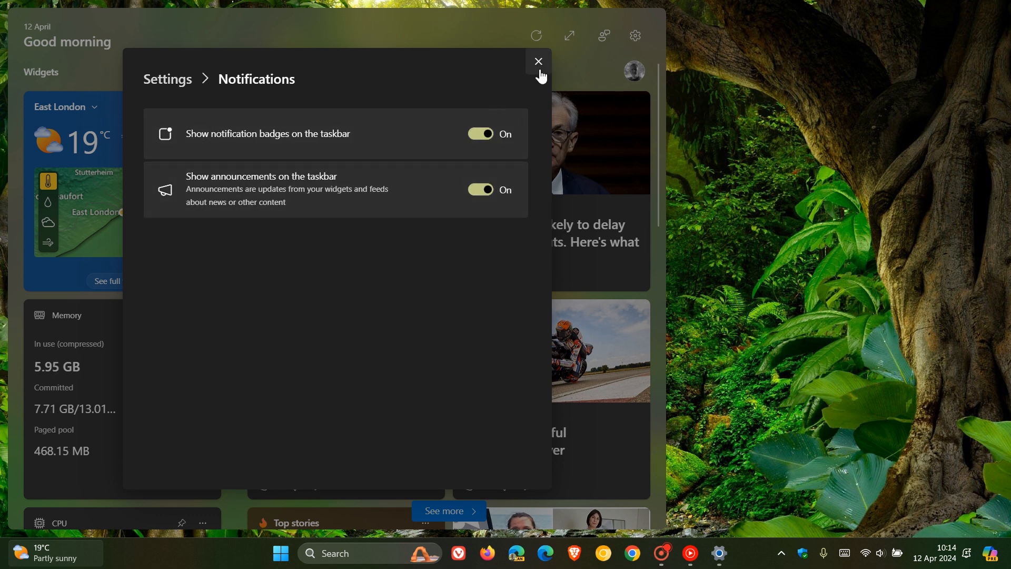
pyautogui.click(537, 61)
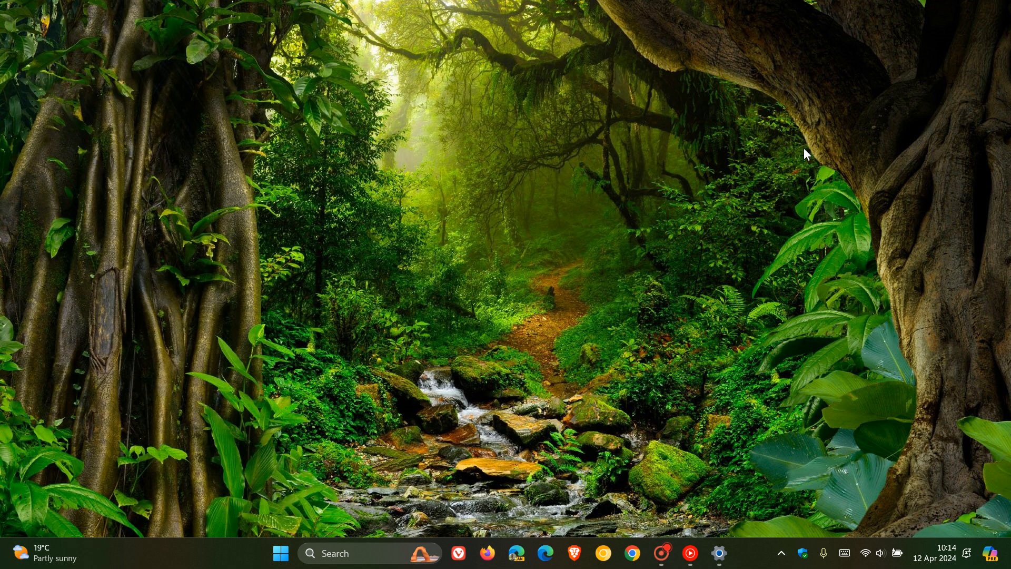
pyautogui.moveTo(722, 184)
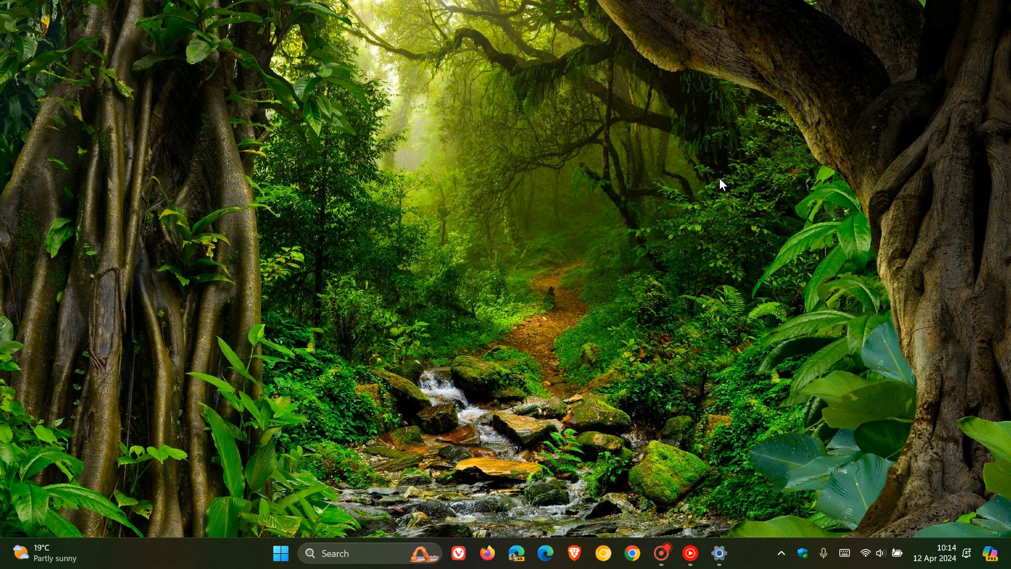
pyautogui.moveTo(811, 414)
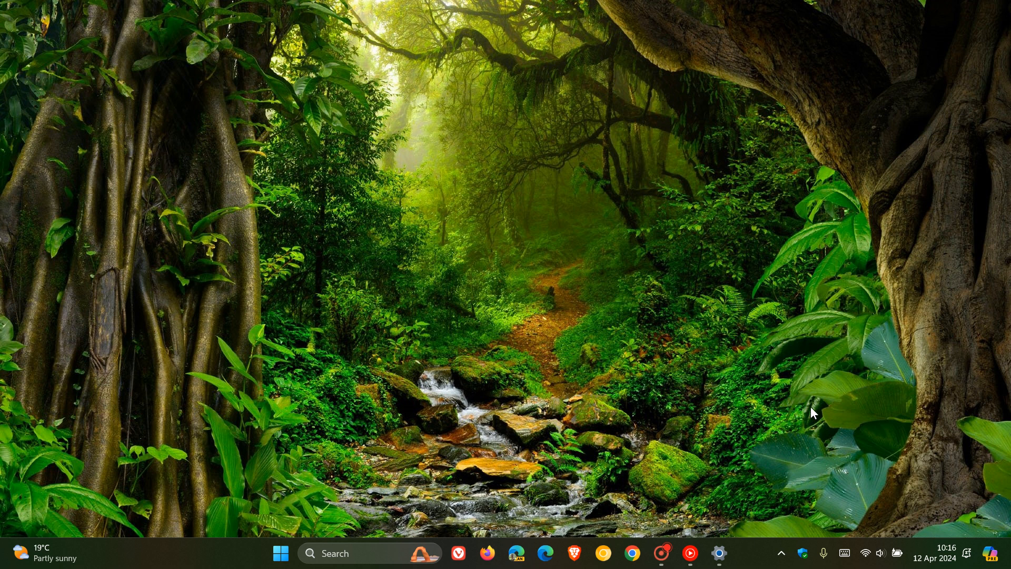
pyautogui.click(844, 554)
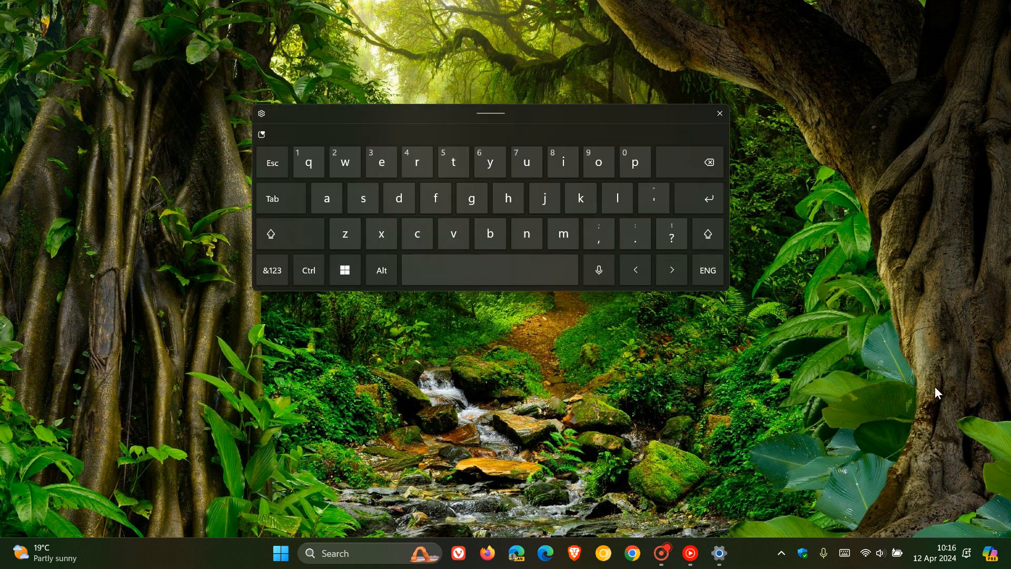
pyautogui.moveTo(793, 147)
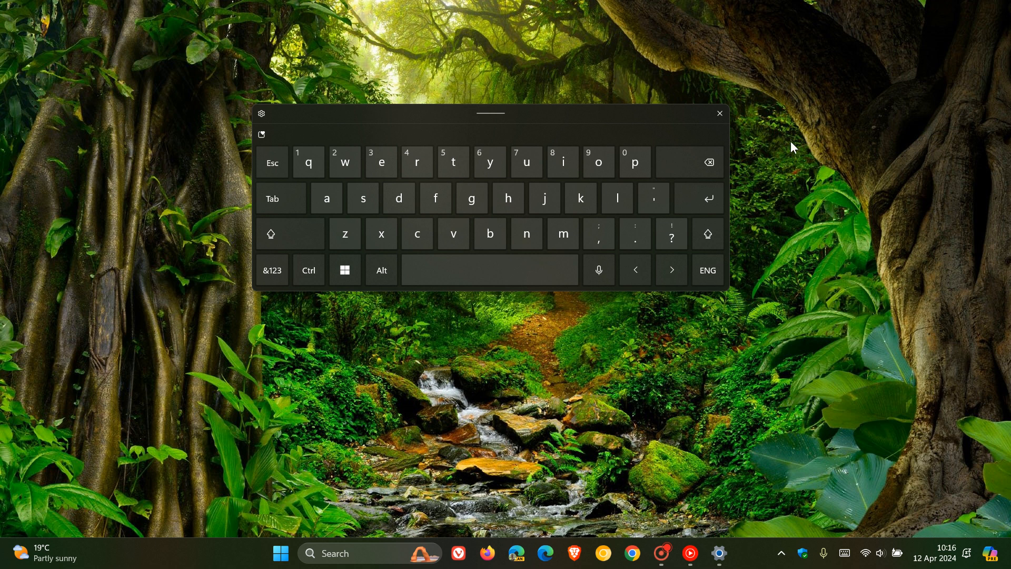
pyautogui.click(718, 114)
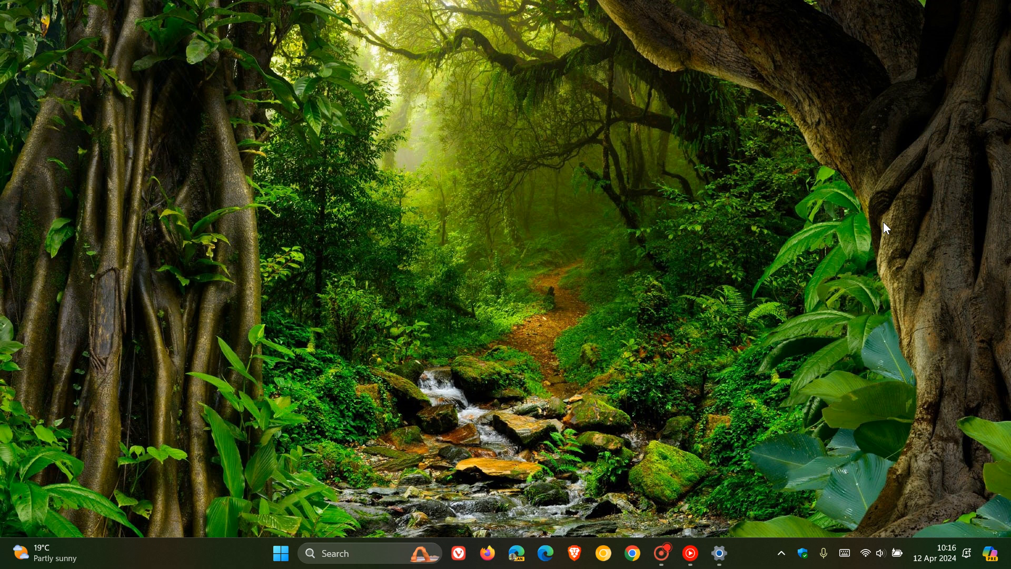
pyautogui.moveTo(811, 236)
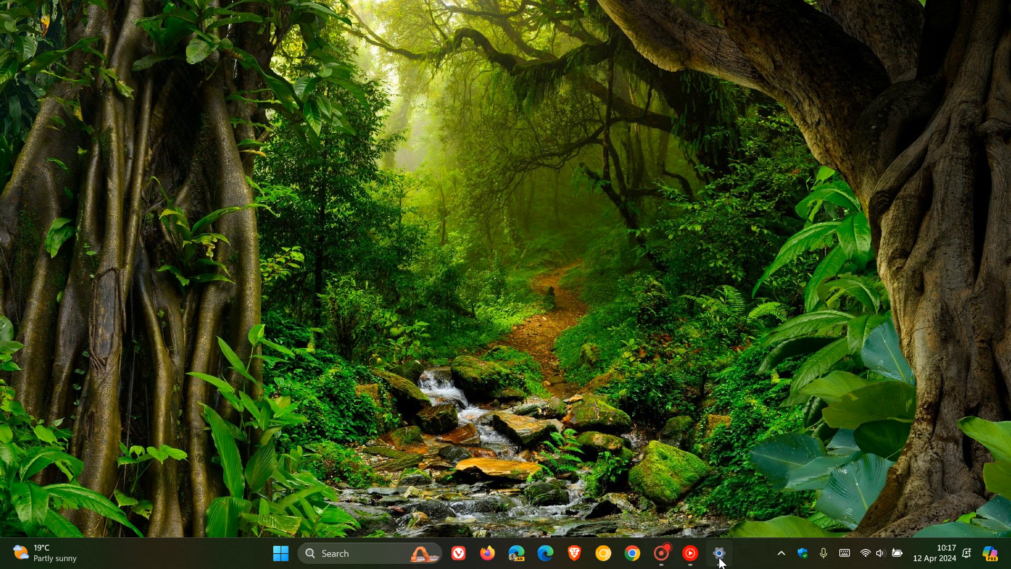
# Reopen Settings and browse Privacy & security, Accessibility, then the Mouse page.
pyautogui.click(718, 554)
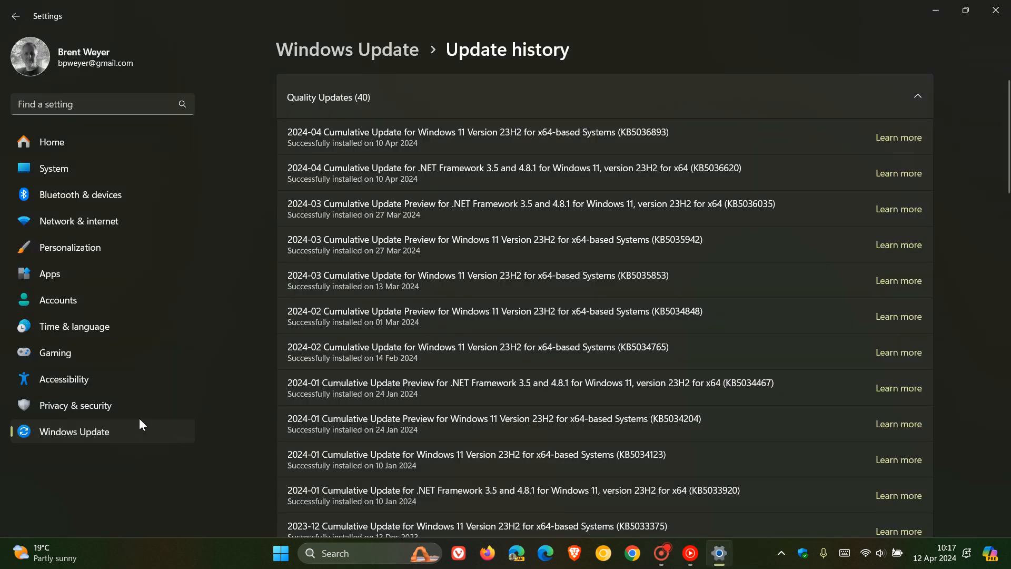
pyautogui.click(75, 405)
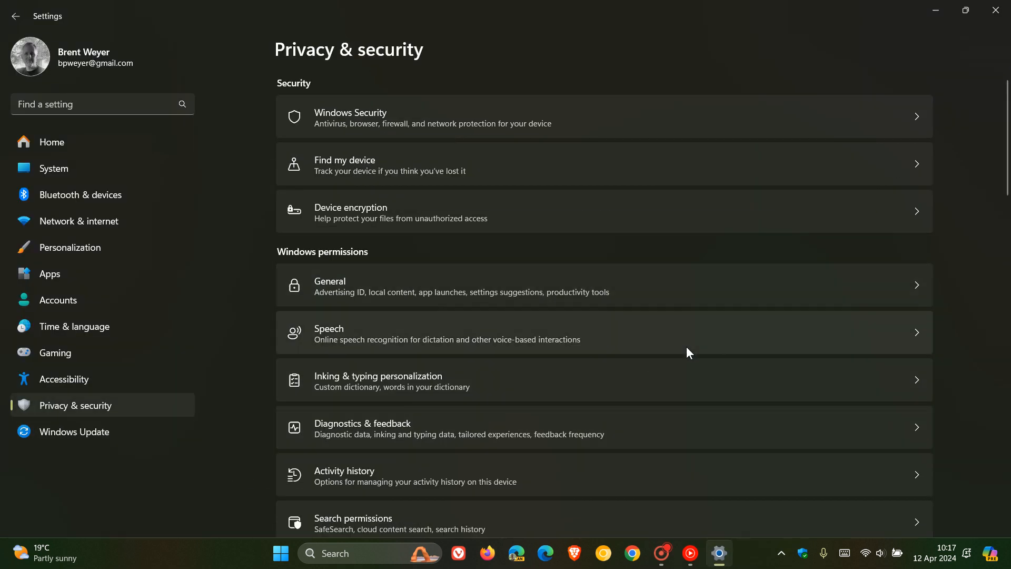
pyautogui.moveTo(860, 291)
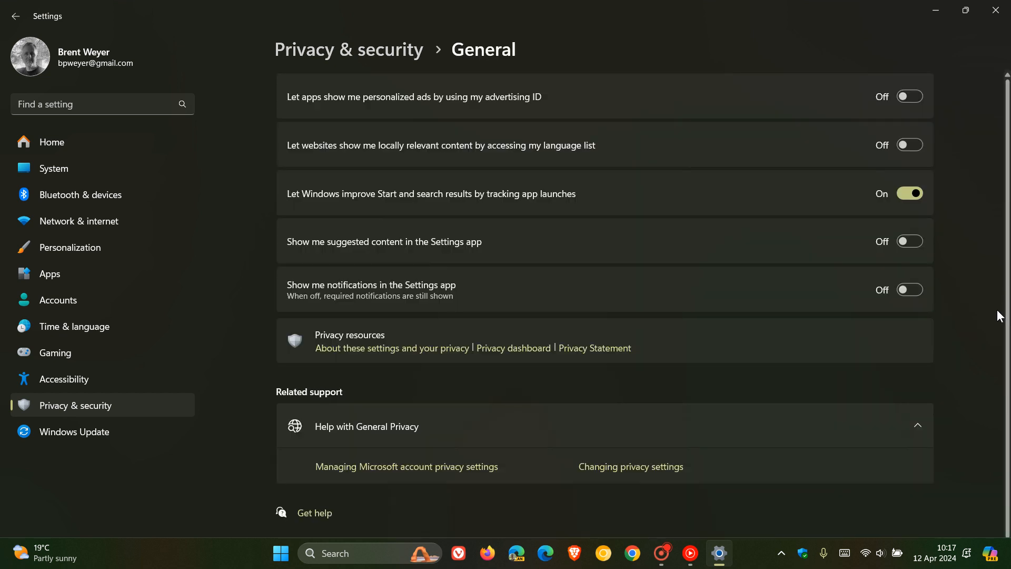
pyautogui.moveTo(985, 336)
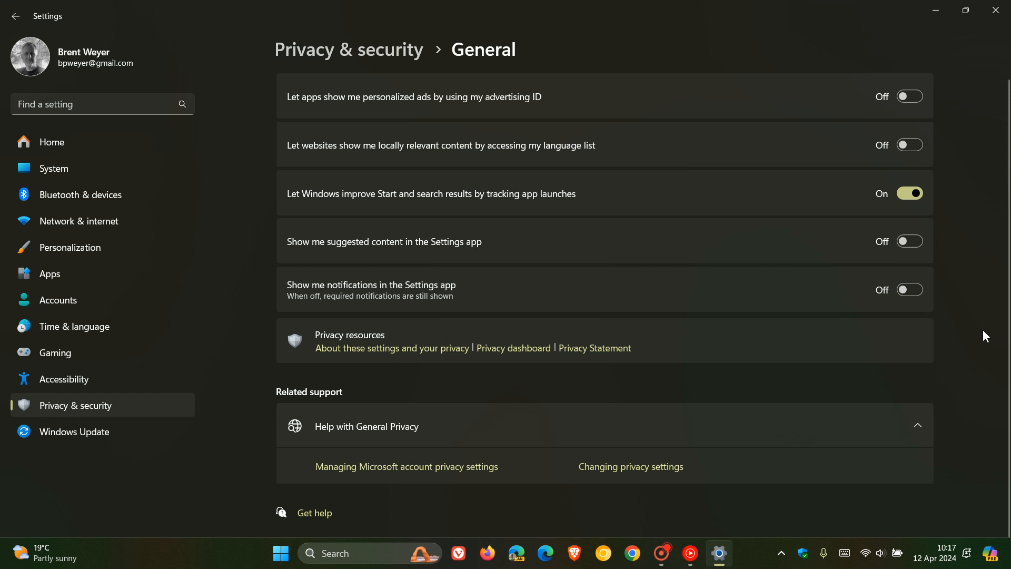
pyautogui.click(63, 379)
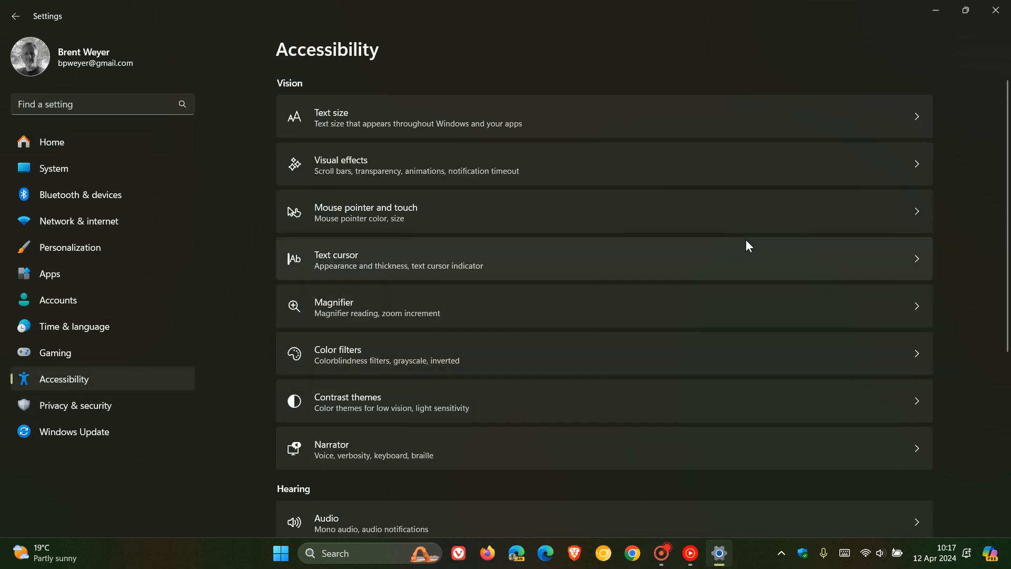
pyautogui.click(366, 212)
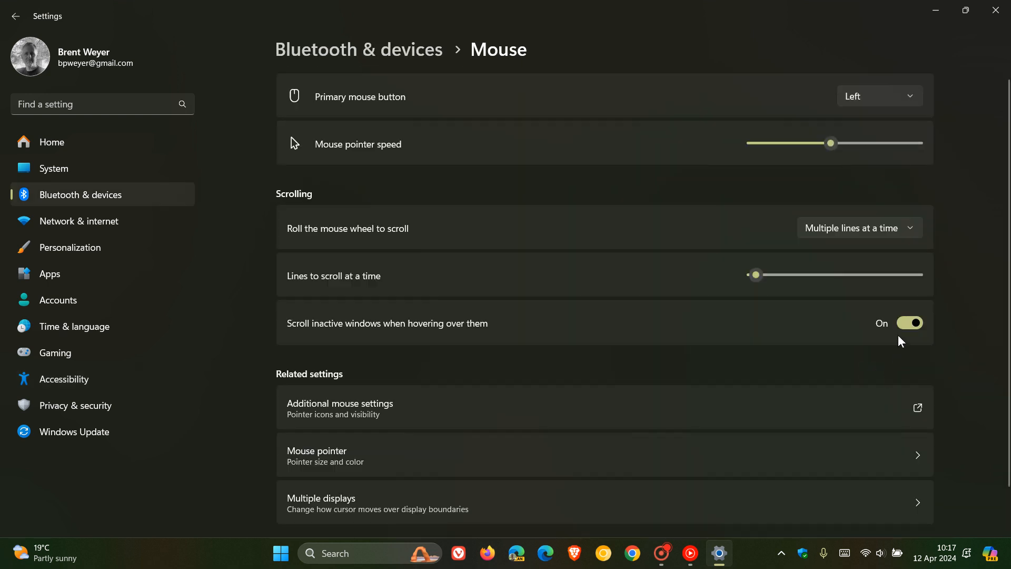
pyautogui.moveTo(861, 99)
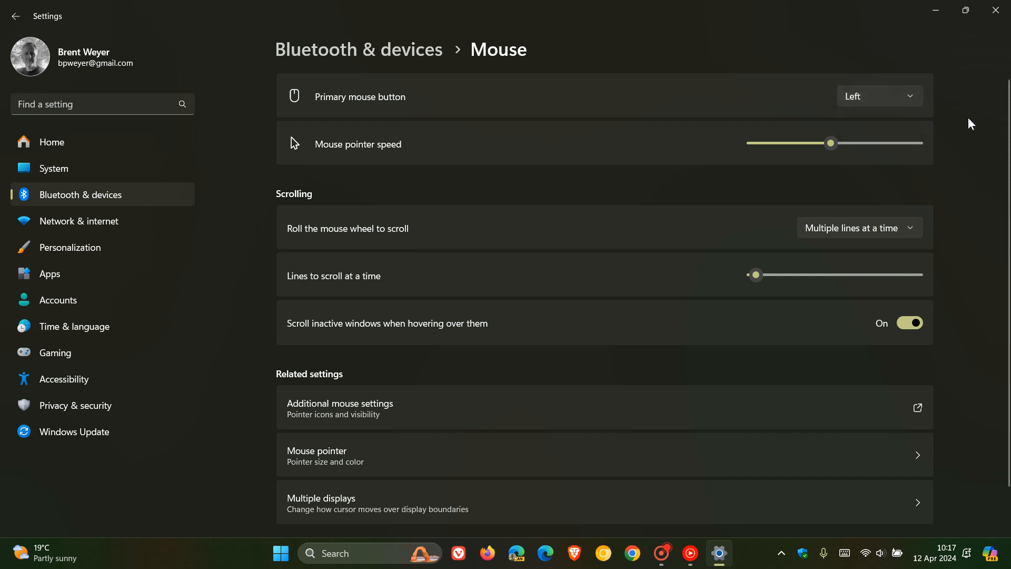
pyautogui.moveTo(987, 37)
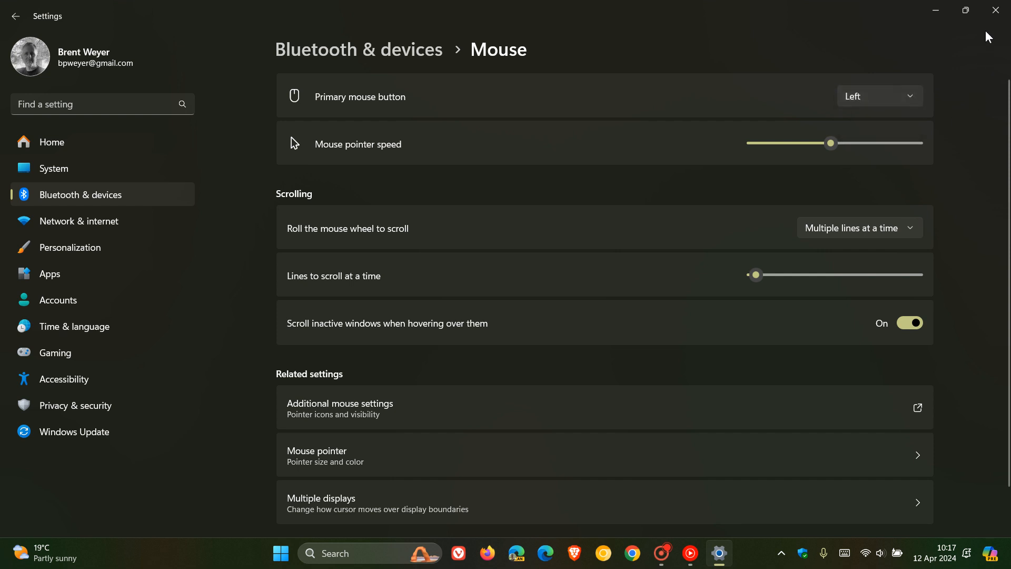
# Close the Settings window.
pyautogui.click(995, 9)
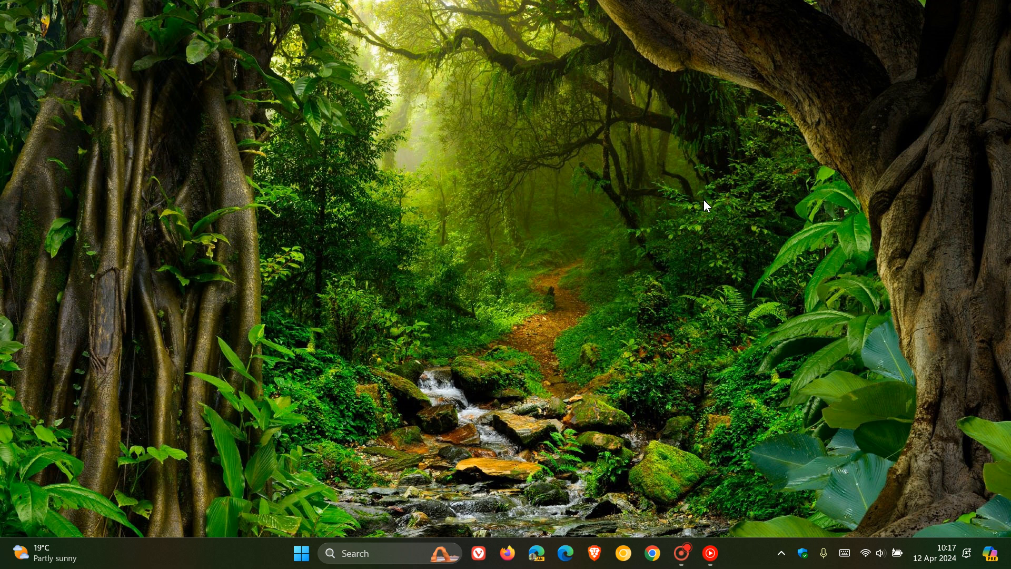
pyautogui.moveTo(676, 203)
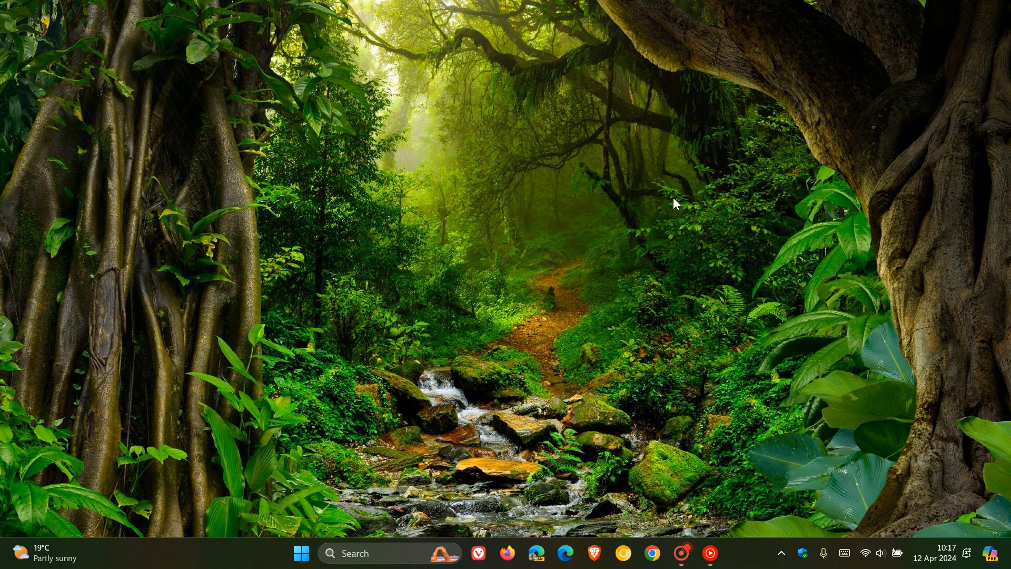